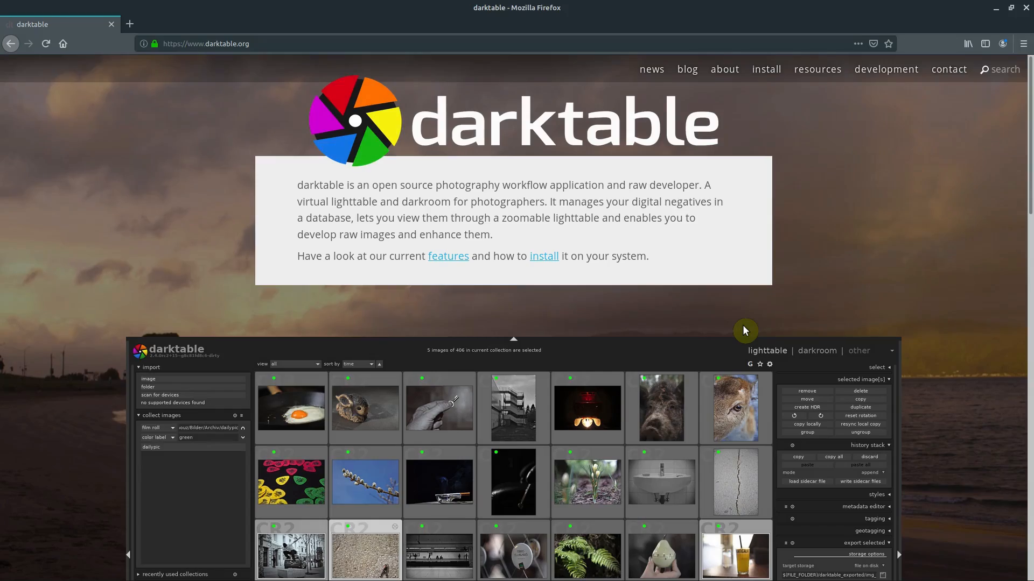
mouse_move(702, 186)
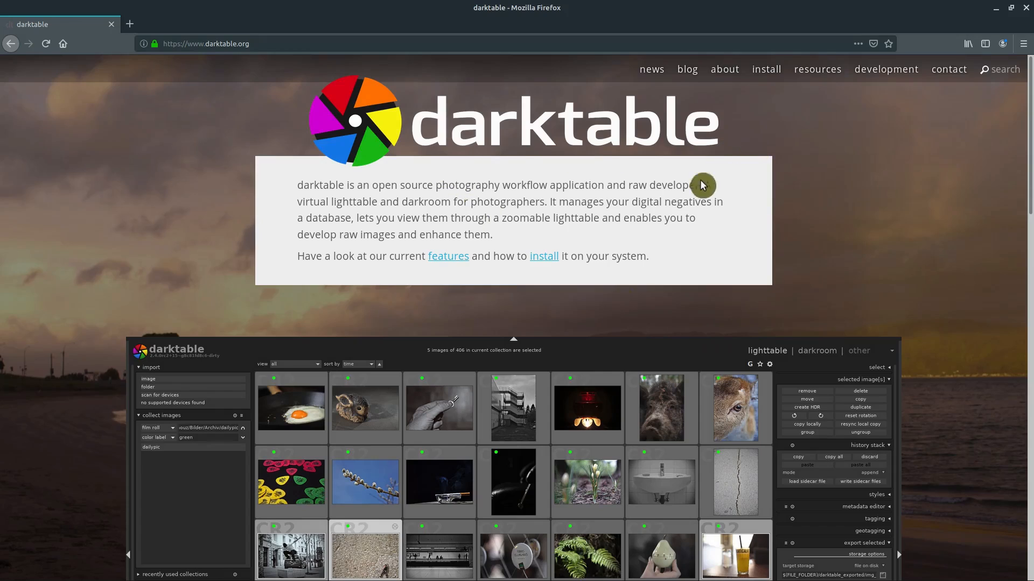
mouse_move(599, 233)
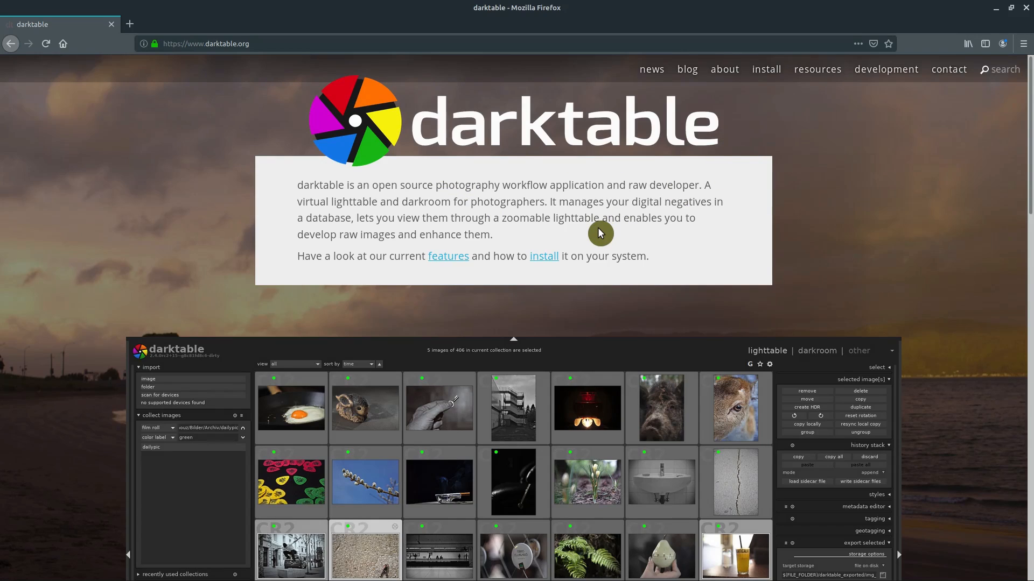
mouse_move(759, 96)
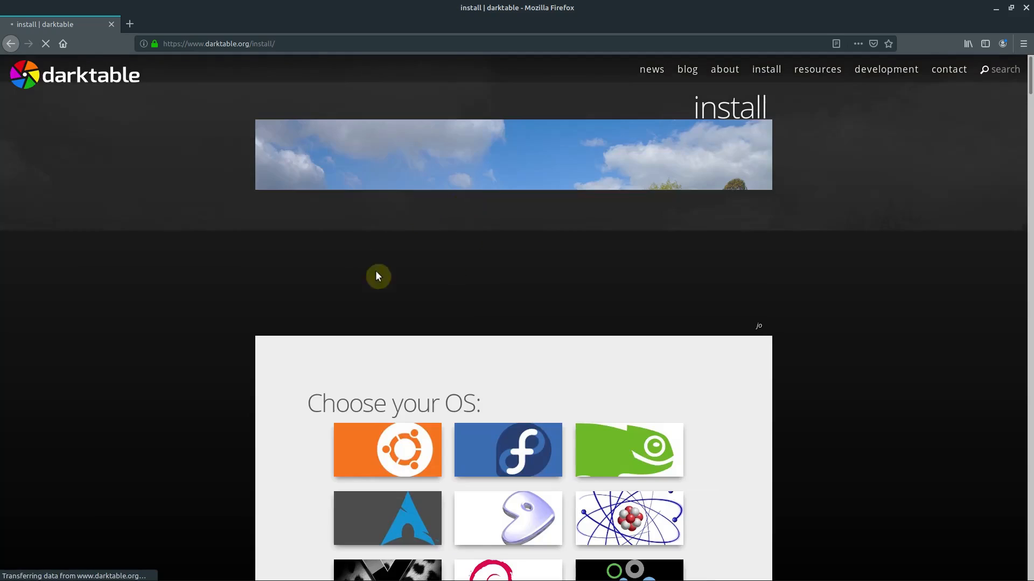
- Scroll through the operating system choices on darktable's install page
scroll("down", 3)
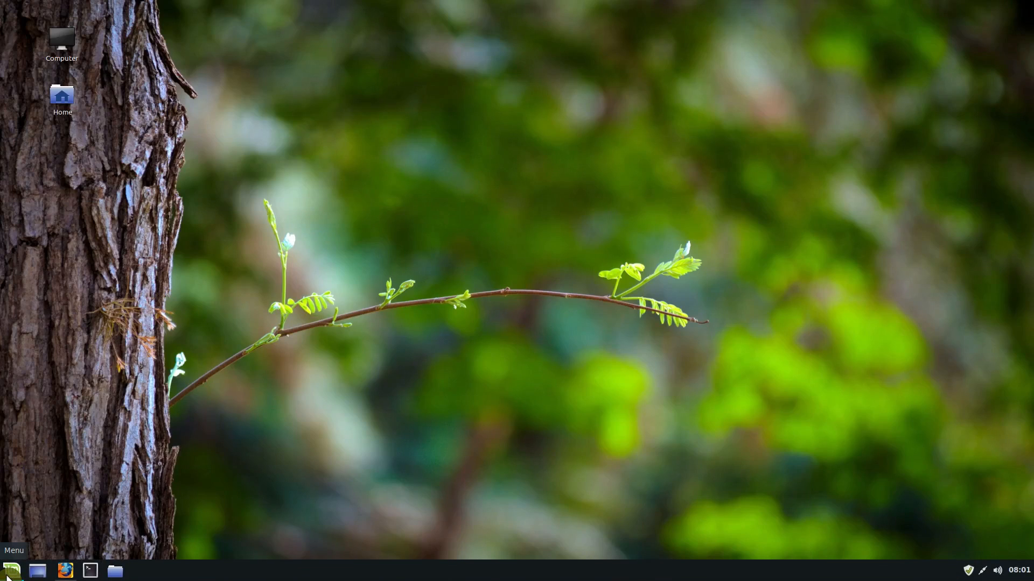
- Search the Cinnamon menu for 'softwa' to find Software Manager
left_click(12, 568)
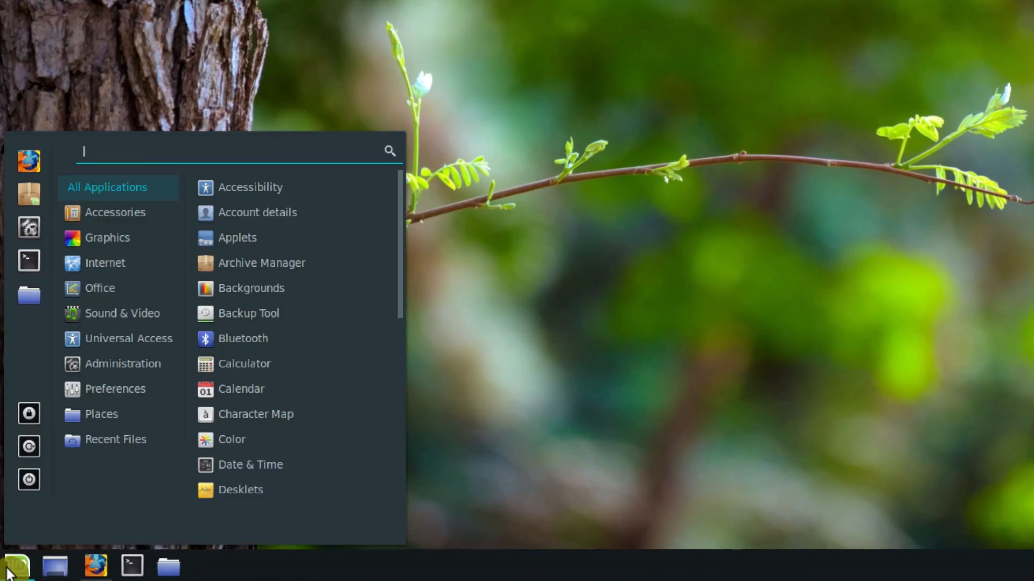
mouse_move(29, 260)
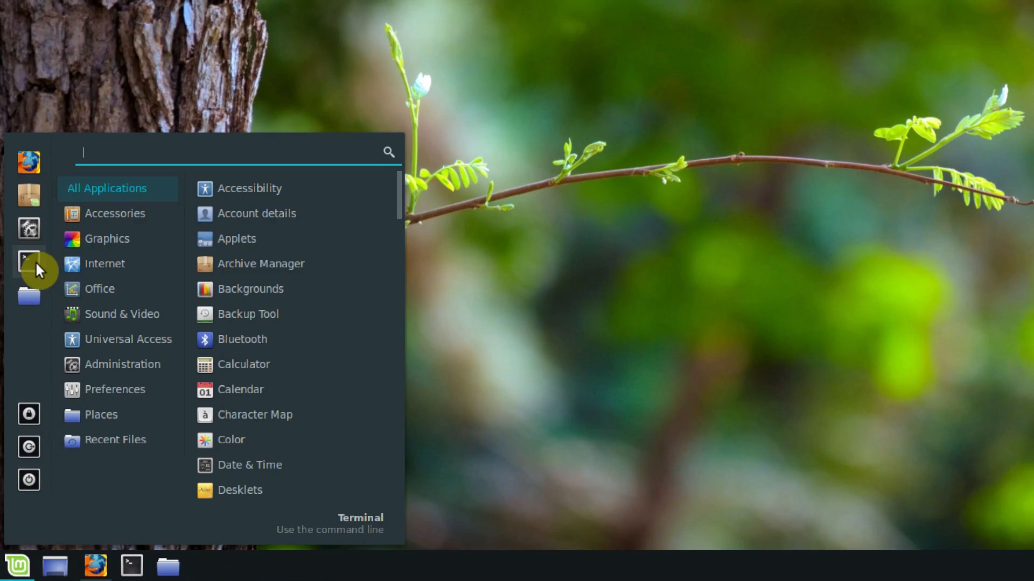
type("softwa")
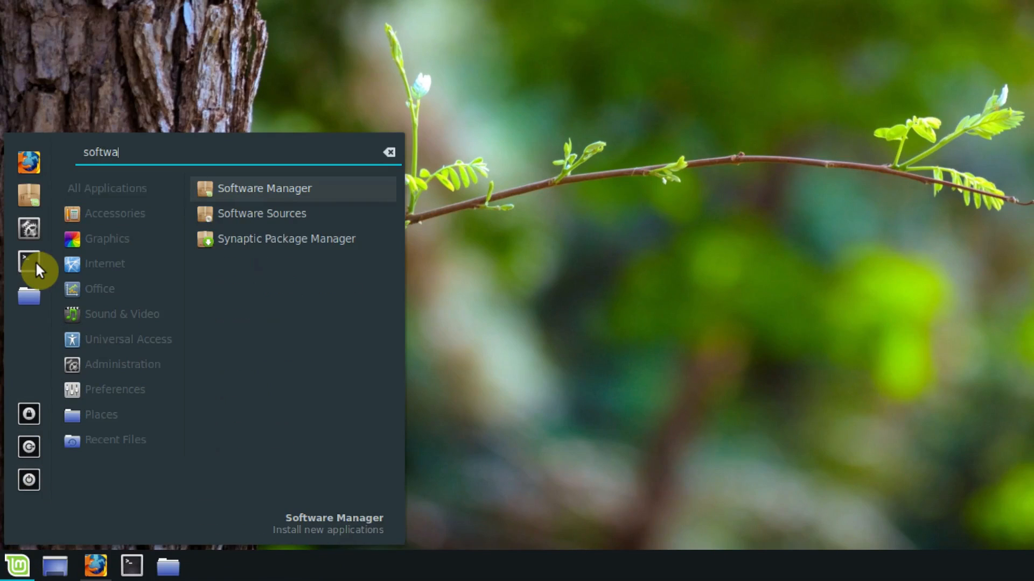
mouse_move(259, 198)
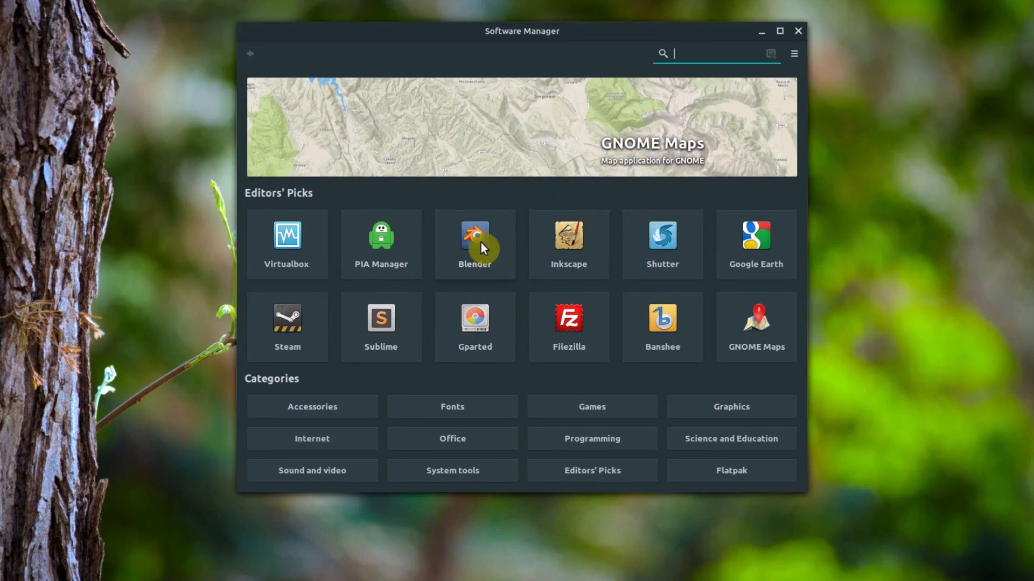
- Glance at Blender's details, return, and search for 'dark table'
left_click(474, 244)
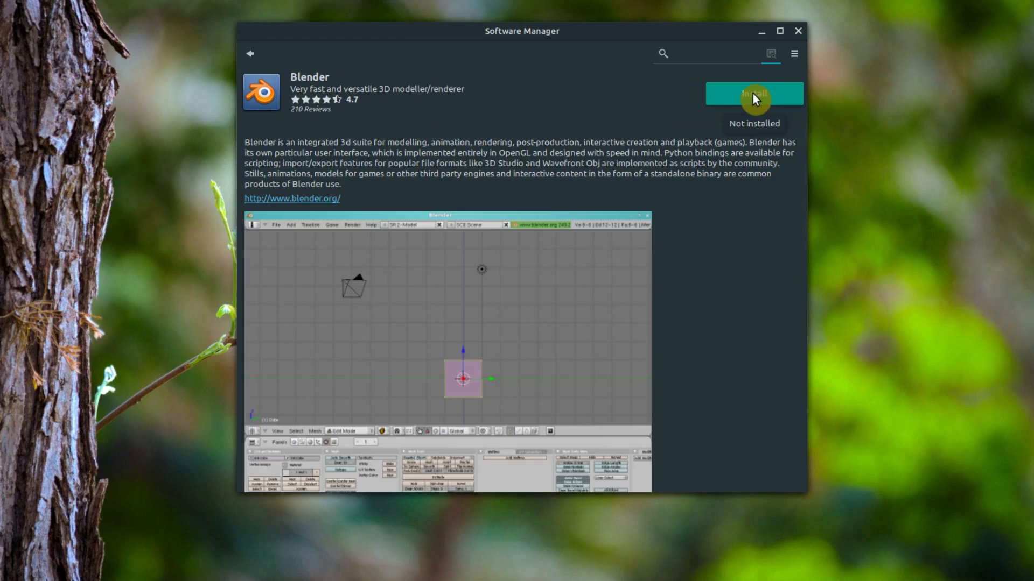
left_click(250, 54)
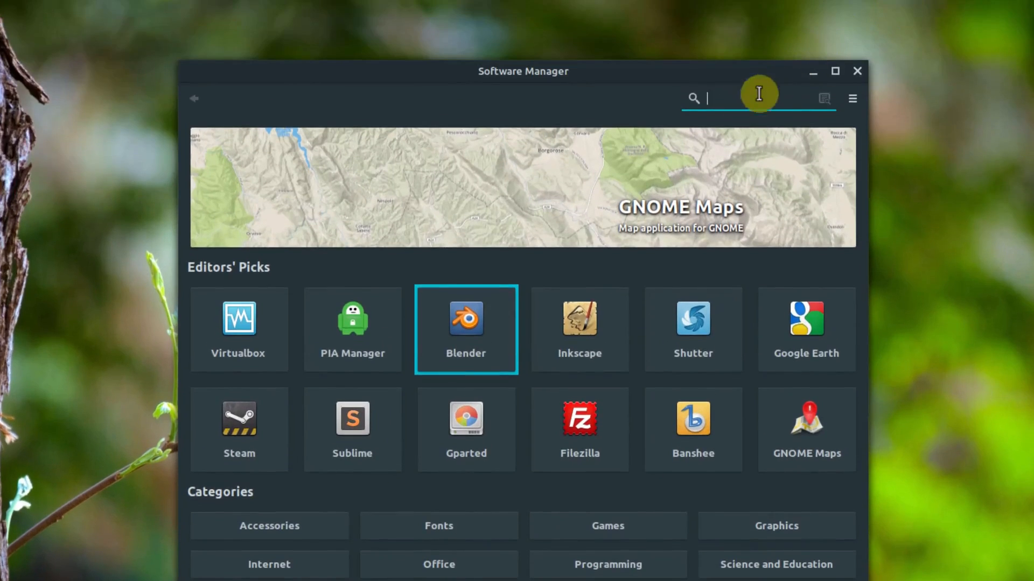
type("dark t")
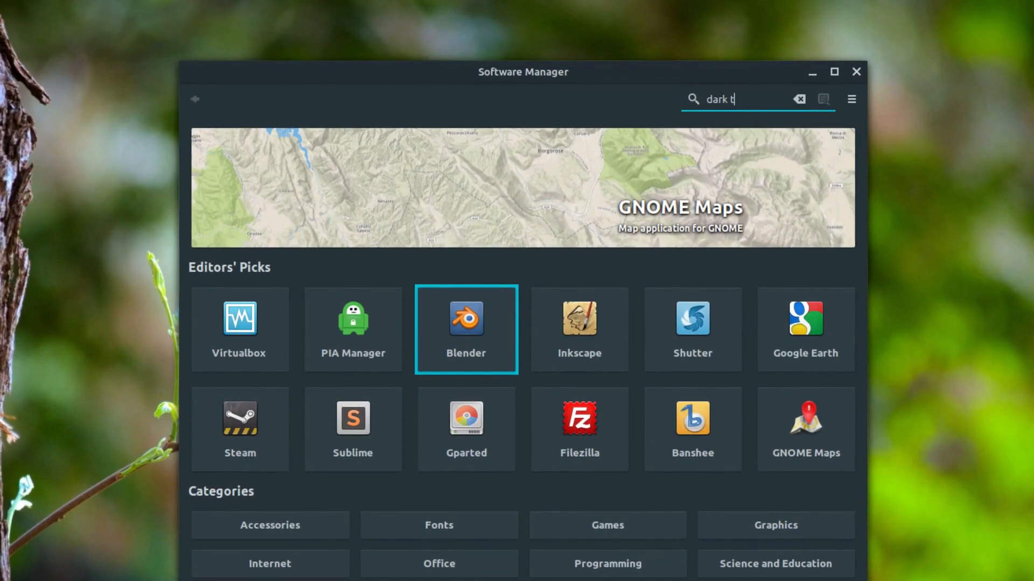
type("able")
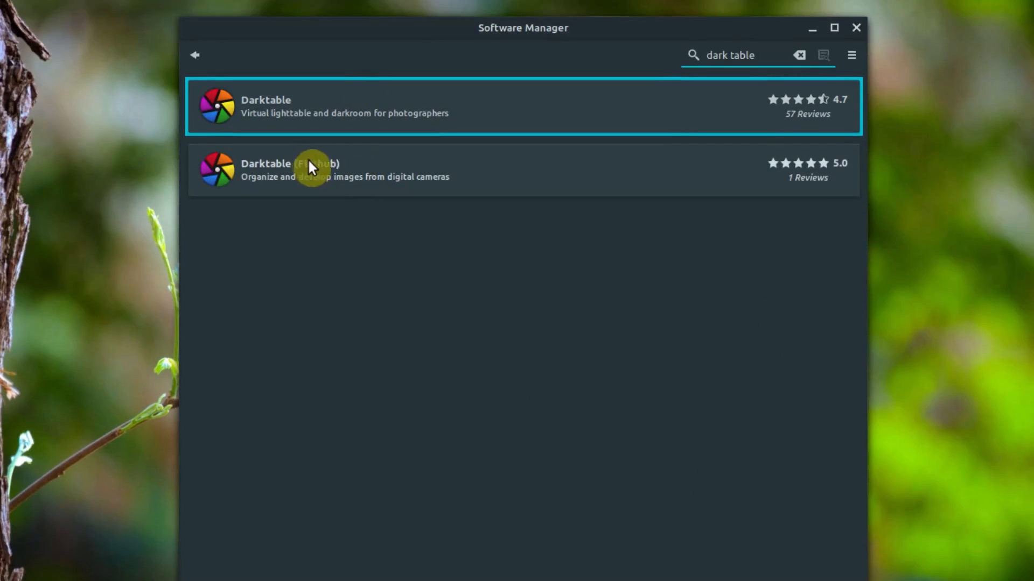
mouse_move(323, 174)
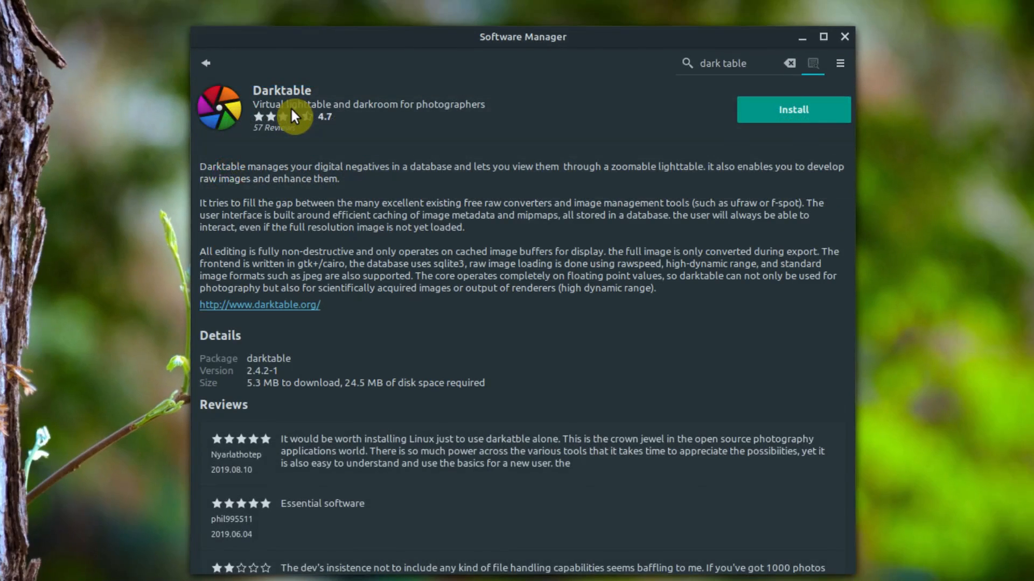
- Start installing Darktable and scroll the additional packages list
left_click(792, 109)
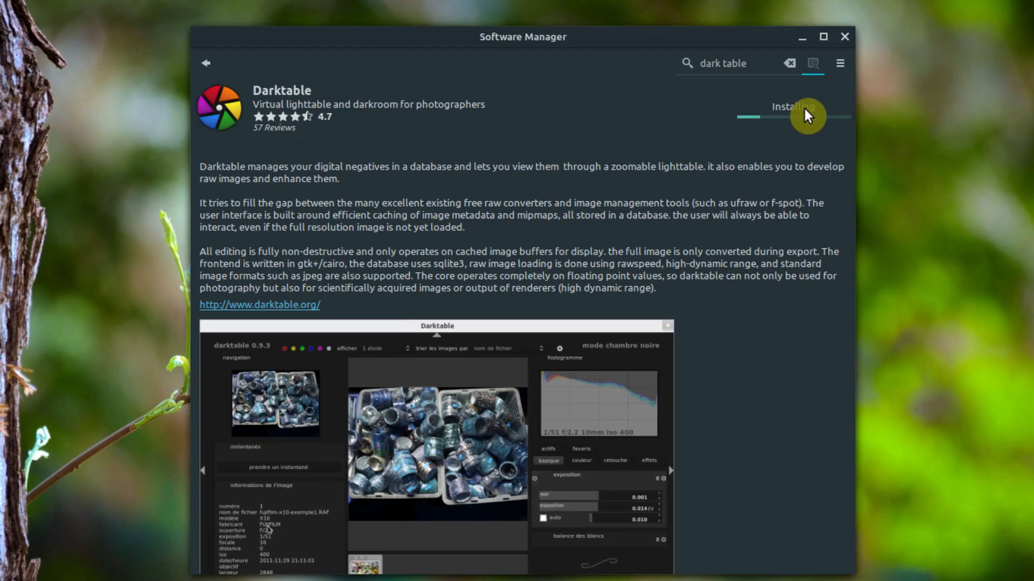
left_click(808, 106)
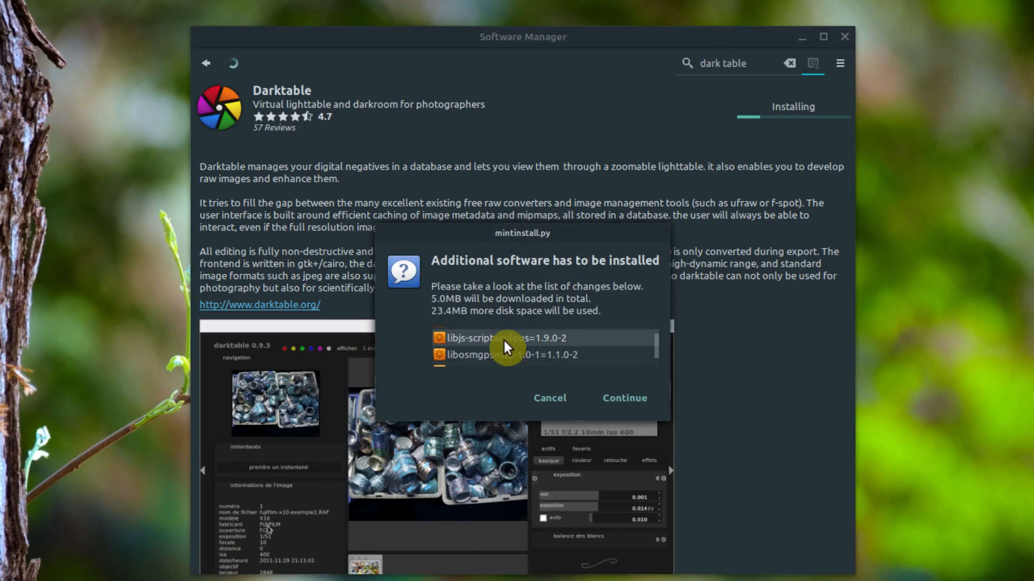
scroll("down", 3)
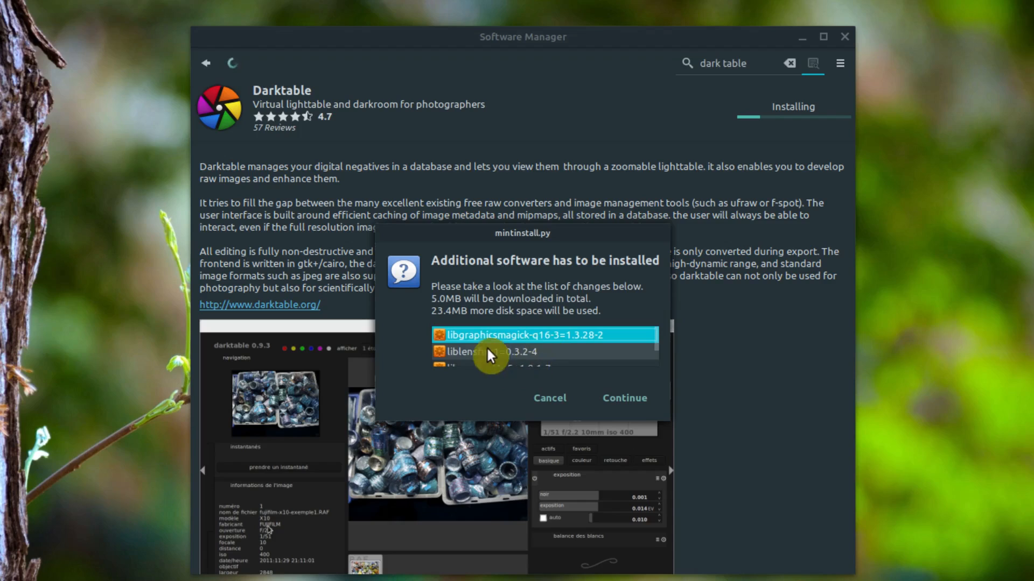
mouse_move(599, 384)
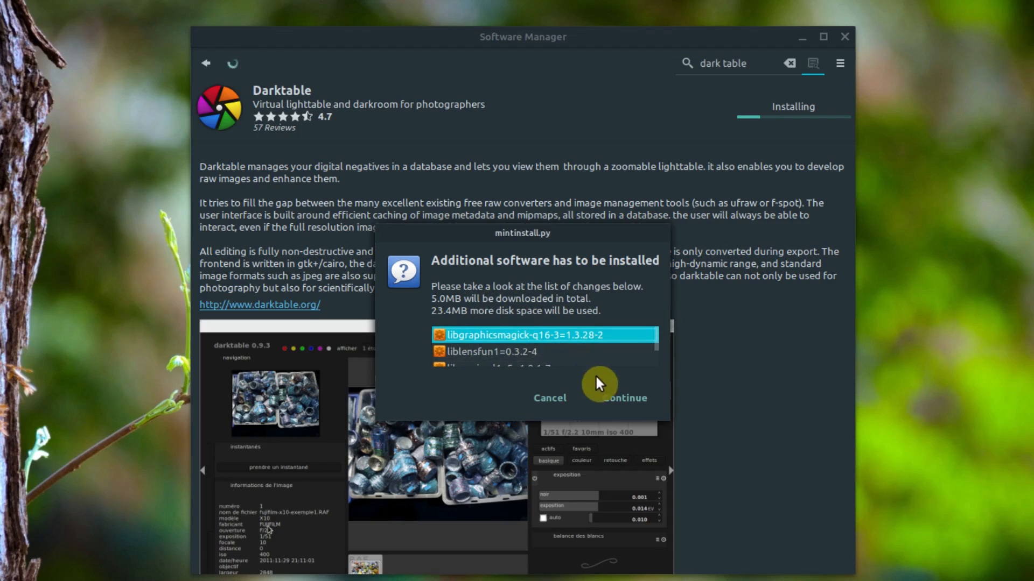
- Accept the additional packages and authenticate with the password
left_click(620, 398)
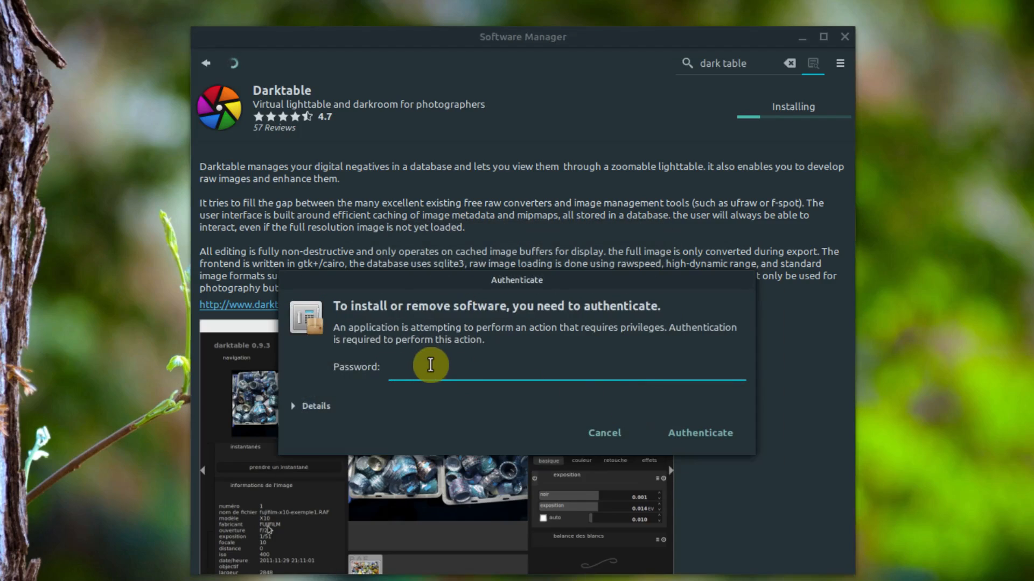
type("password")
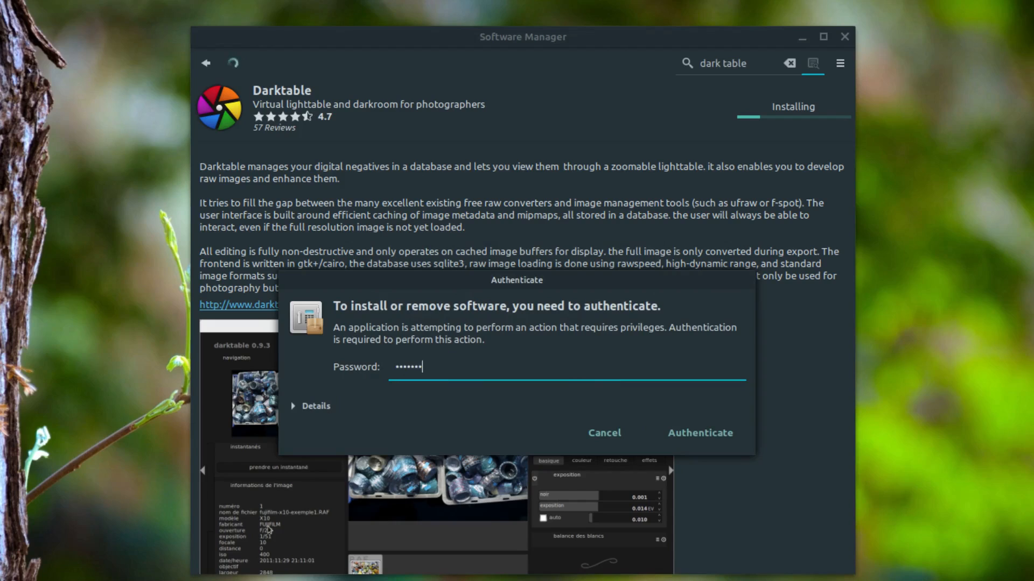
left_click(699, 432)
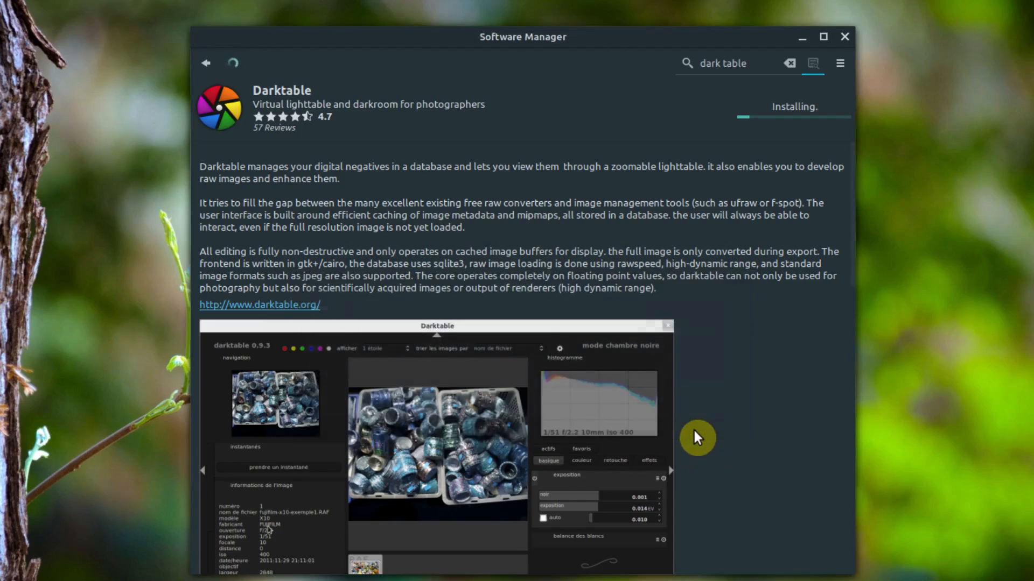
mouse_move(753, 123)
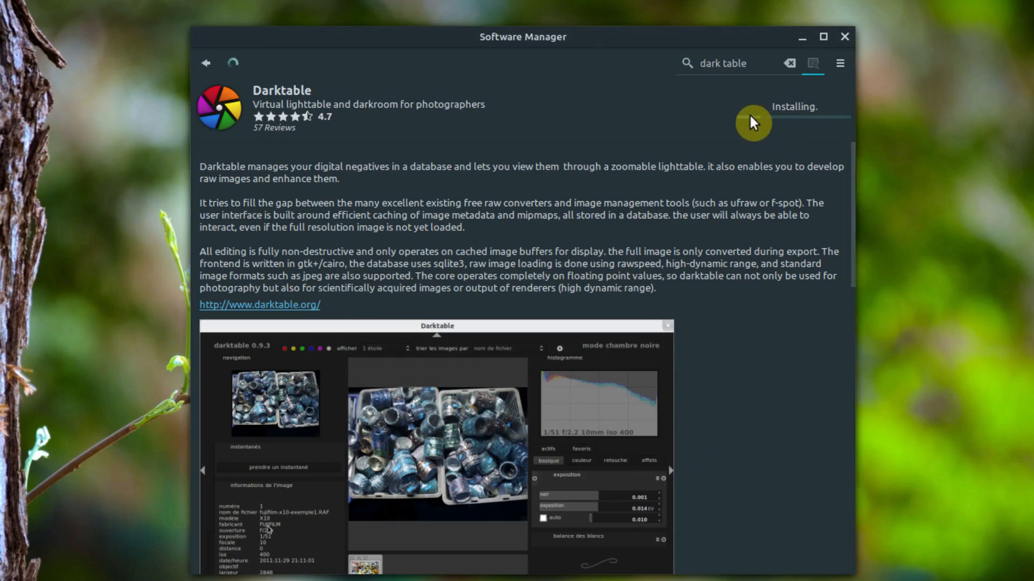
mouse_move(632, 181)
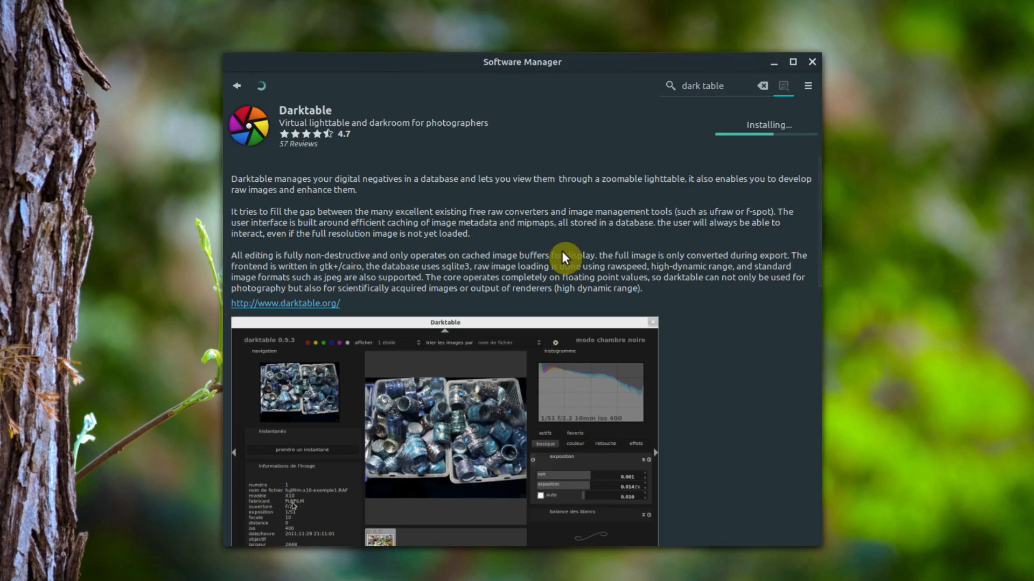
mouse_move(514, 263)
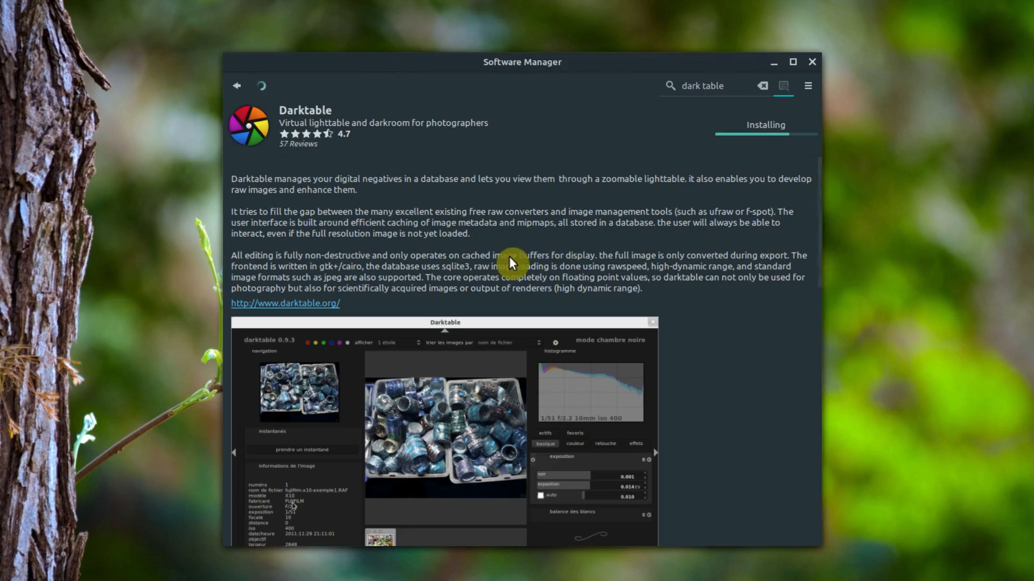
mouse_move(353, 268)
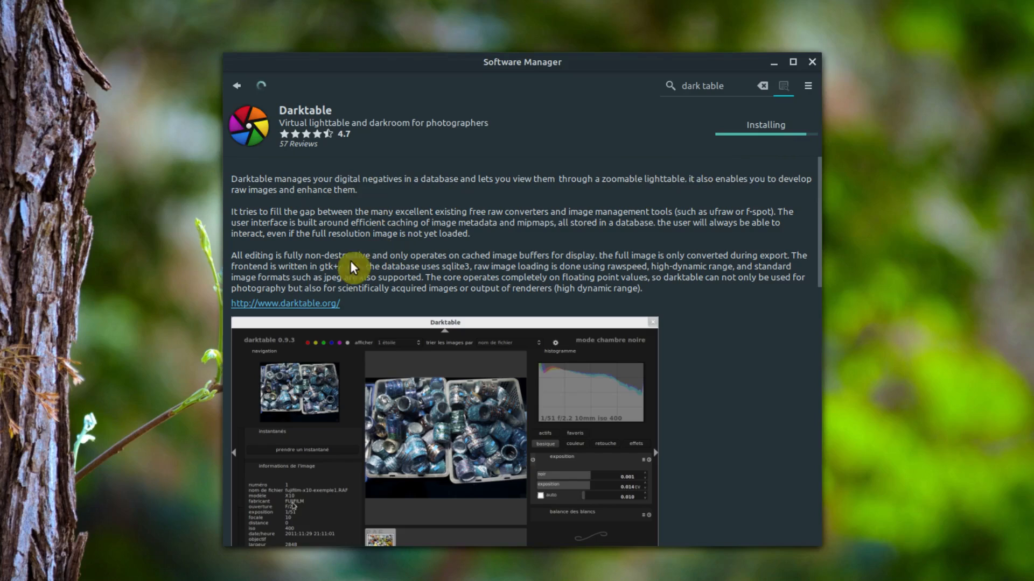
mouse_move(246, 155)
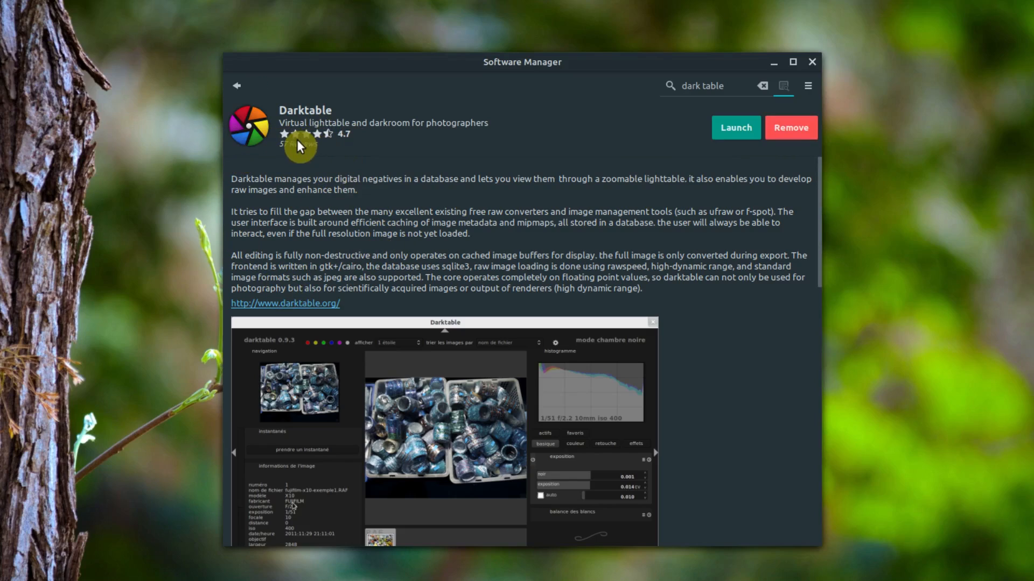
mouse_move(342, 161)
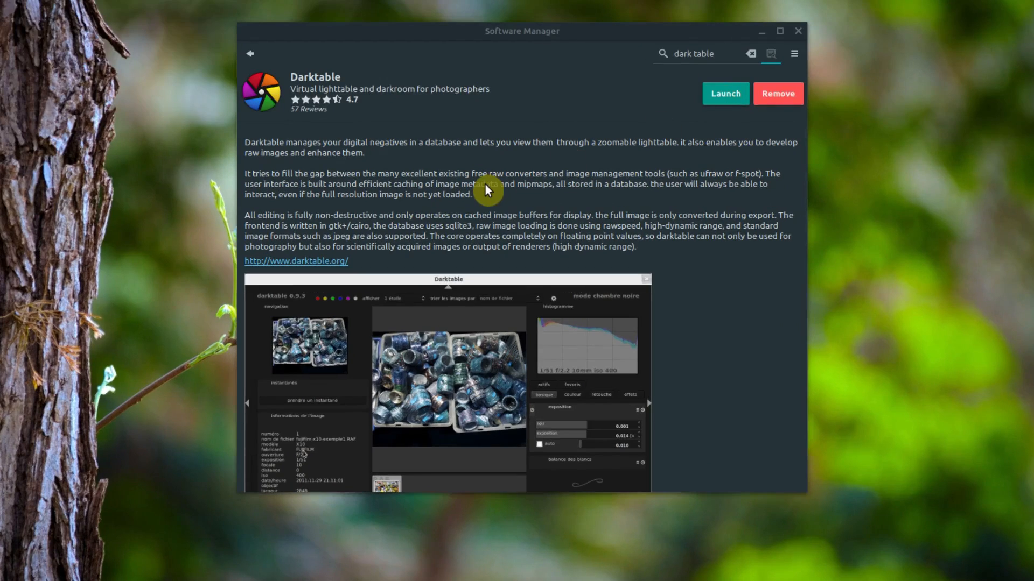
- Launch the newly installed Darktable from Software Manager
left_click(725, 93)
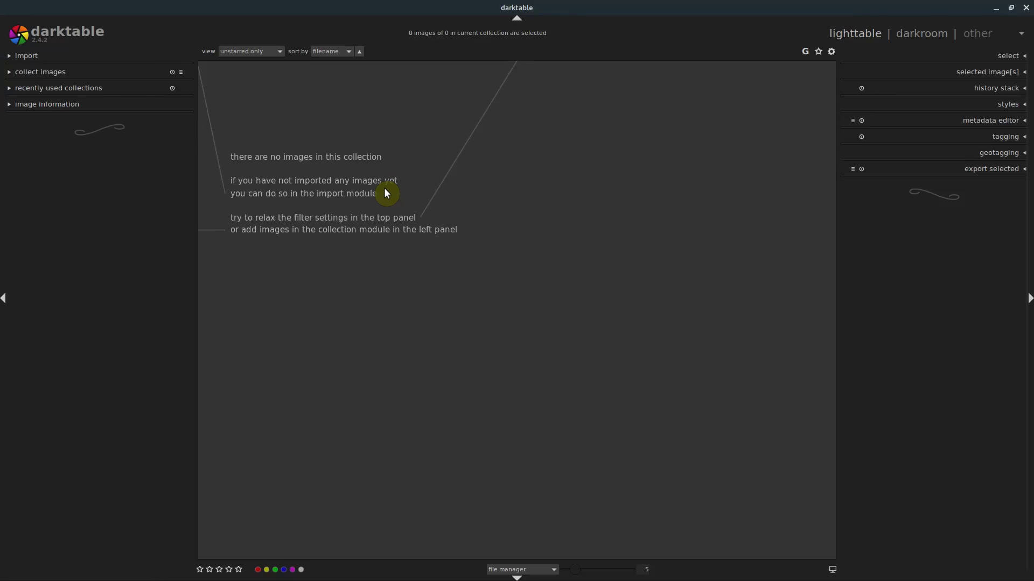
mouse_move(365, 300)
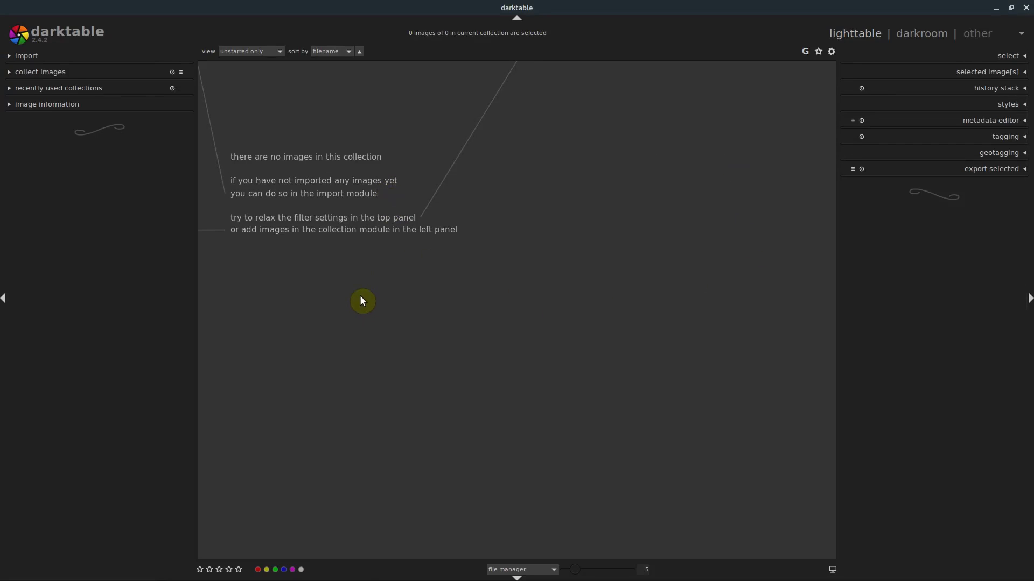
mouse_move(658, 380)
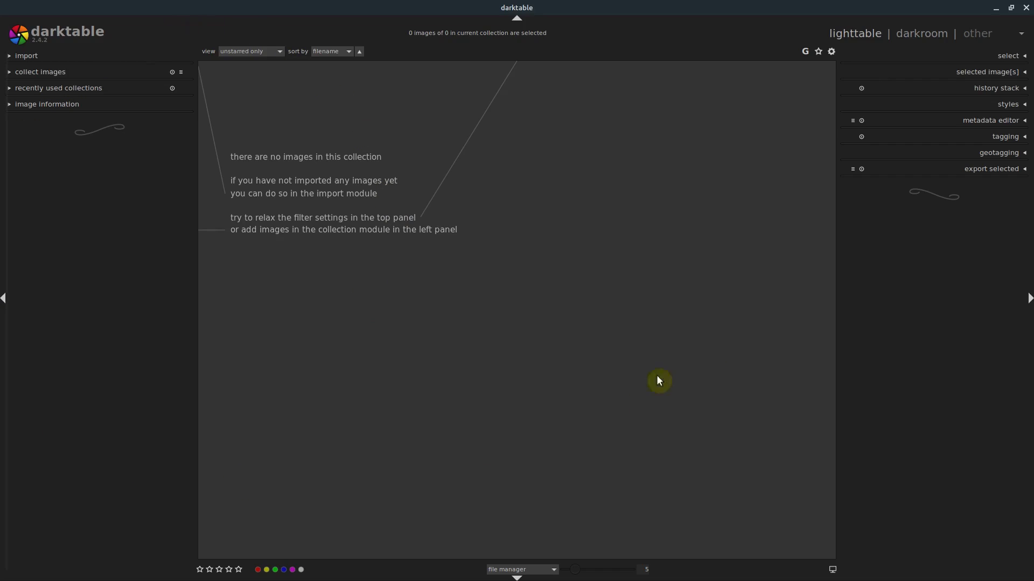
mouse_move(629, 285)
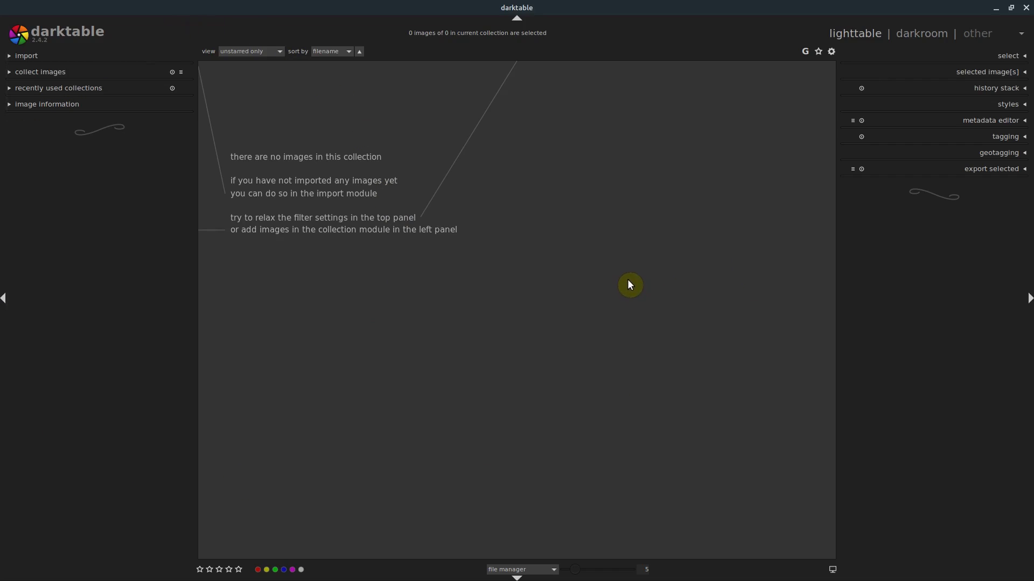
mouse_move(397, 206)
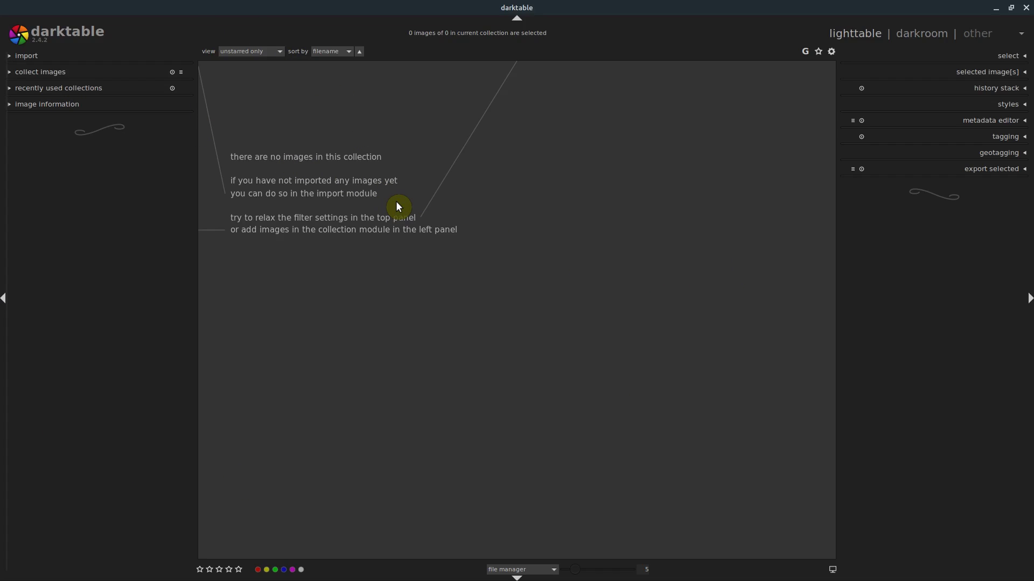